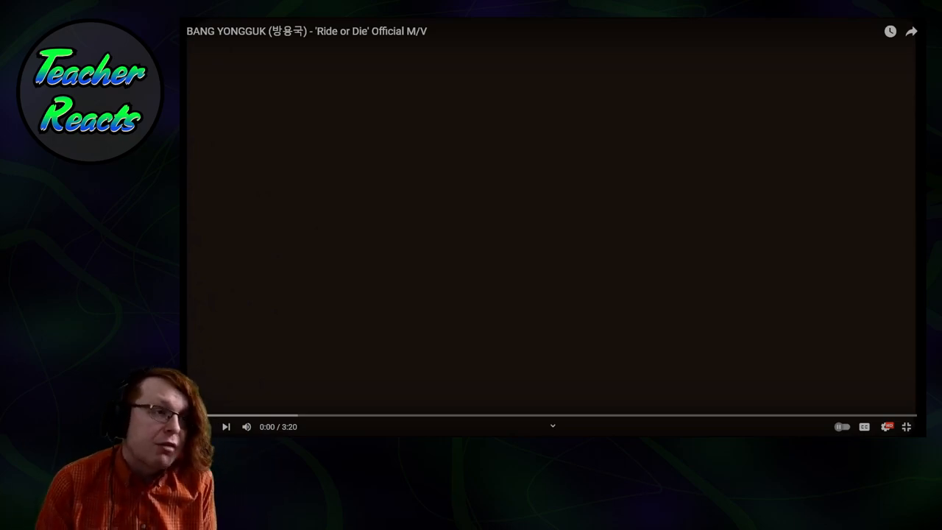
Step: Play BANG YONGGUK's 'Ride or Die' music video from the start in the YouTube player
left_click(202, 426)
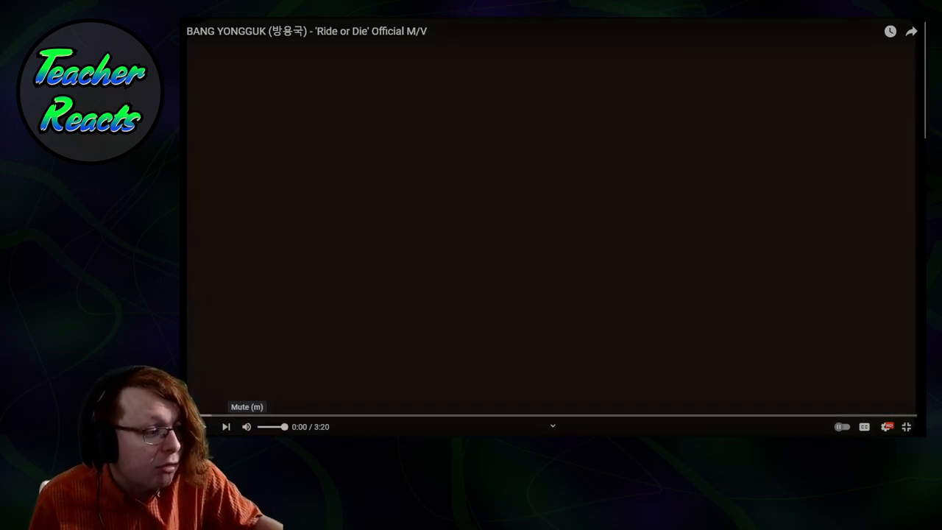
left_click(202, 426)
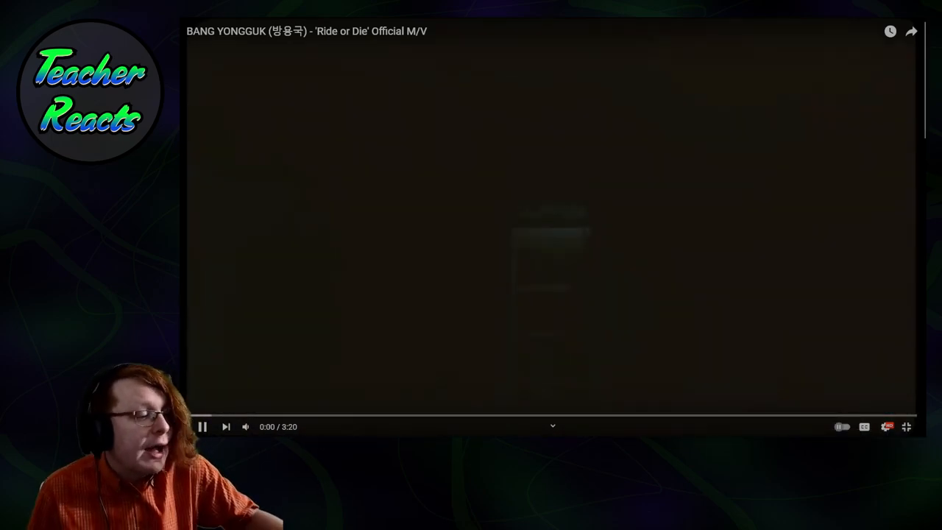
left_click(203, 426)
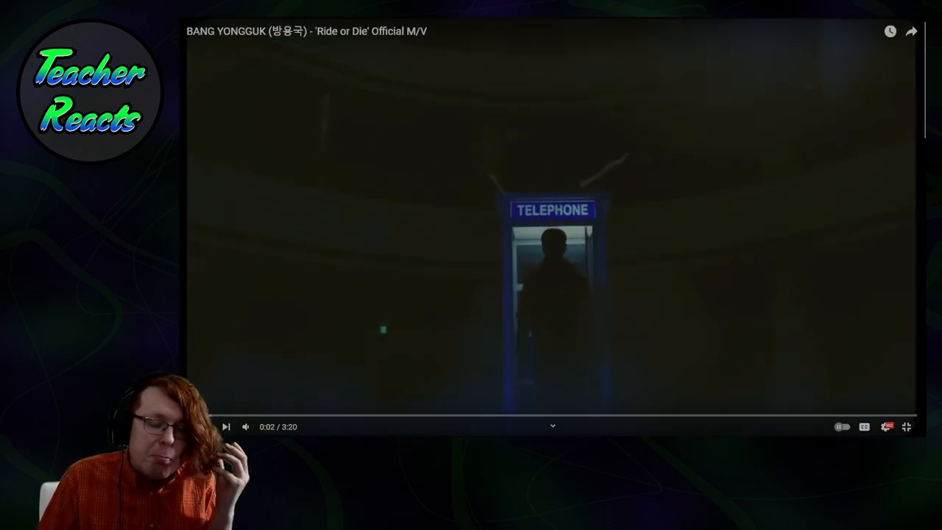